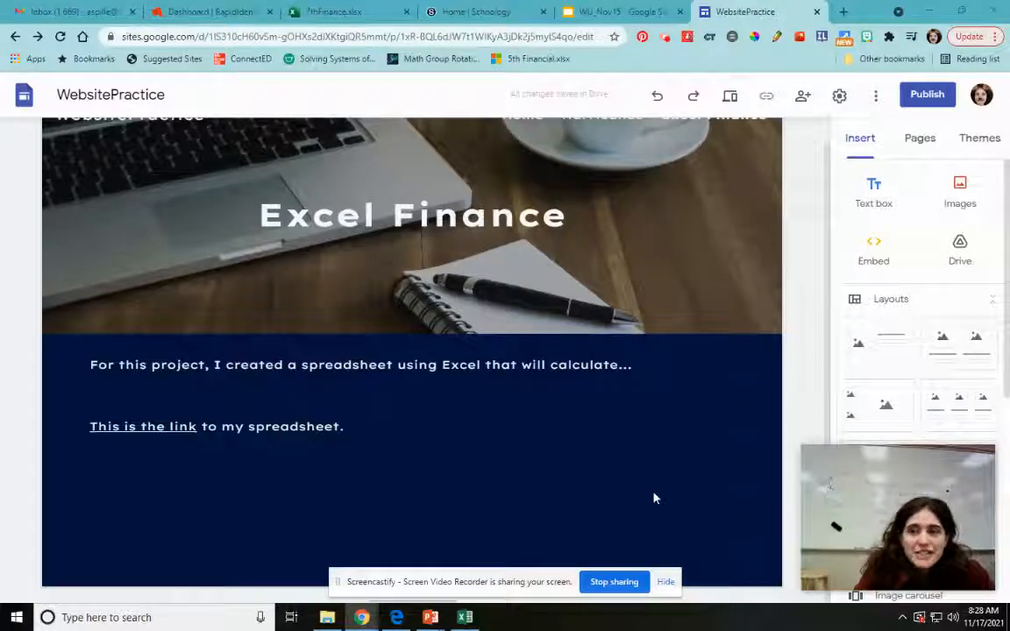
mouse_move(661, 482)
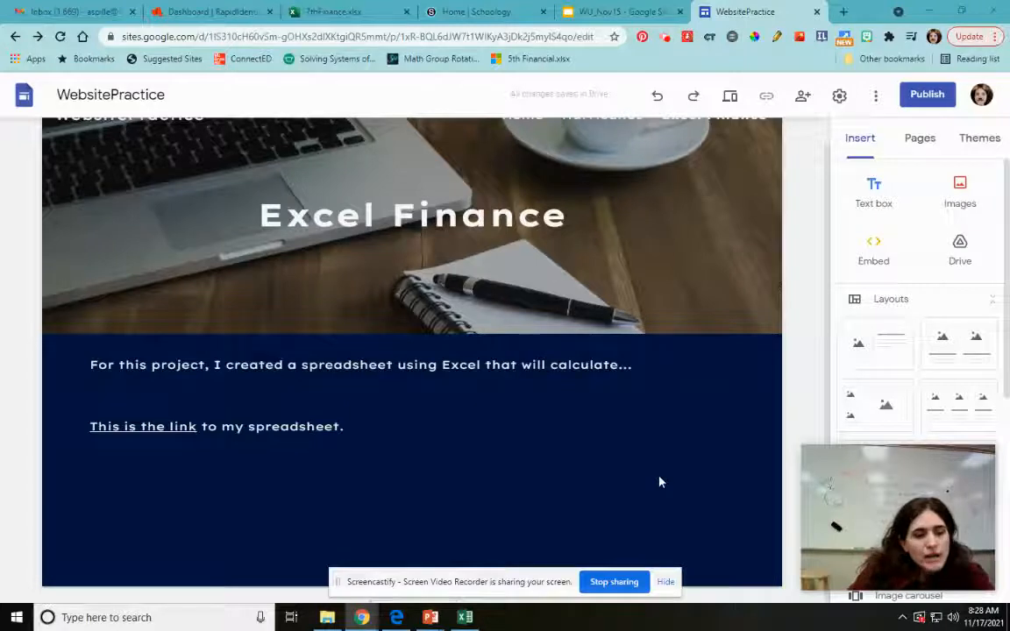
Step: Leave the Excel Finance page and return to the 7thFinance.xlsx workbook showing its embed code
left_click(143, 426)
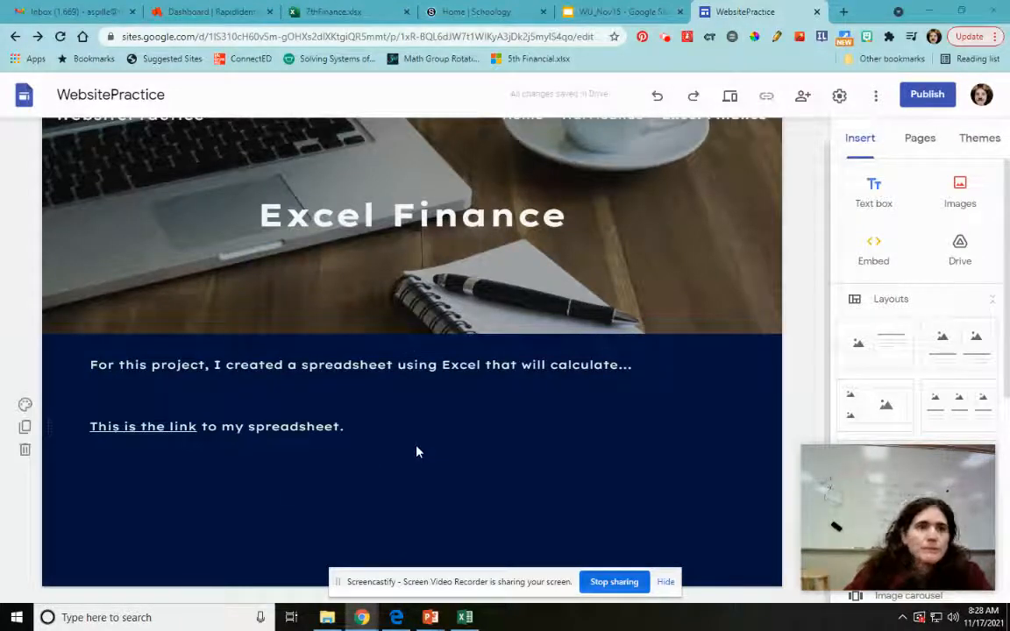
left_click(349, 12)
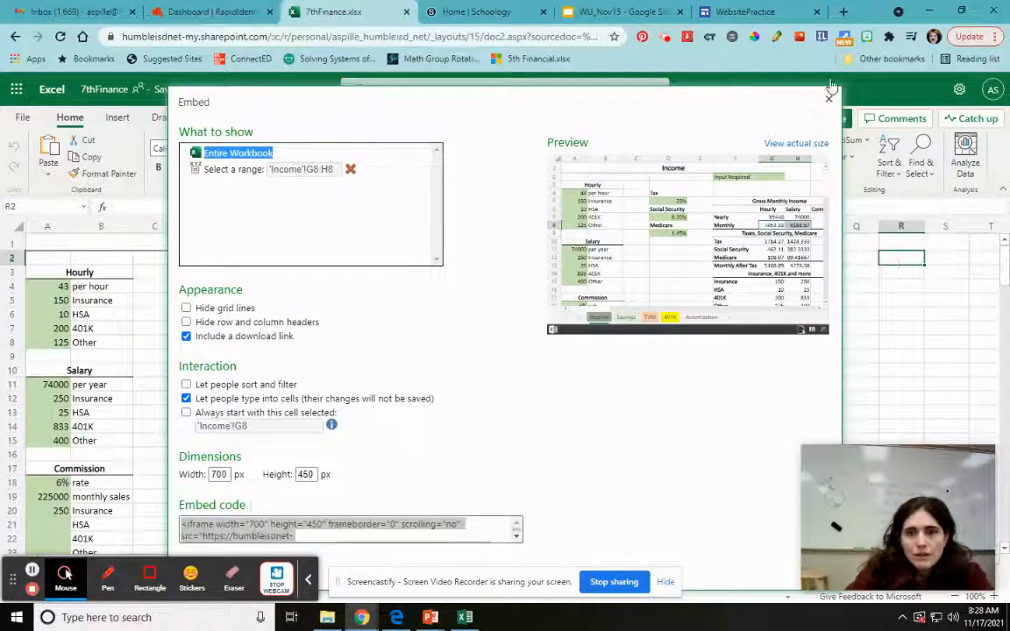
Step: Close Excel Online's Embed dialog and return to the WebsitePractice Excel Finance page
left_click(827, 98)
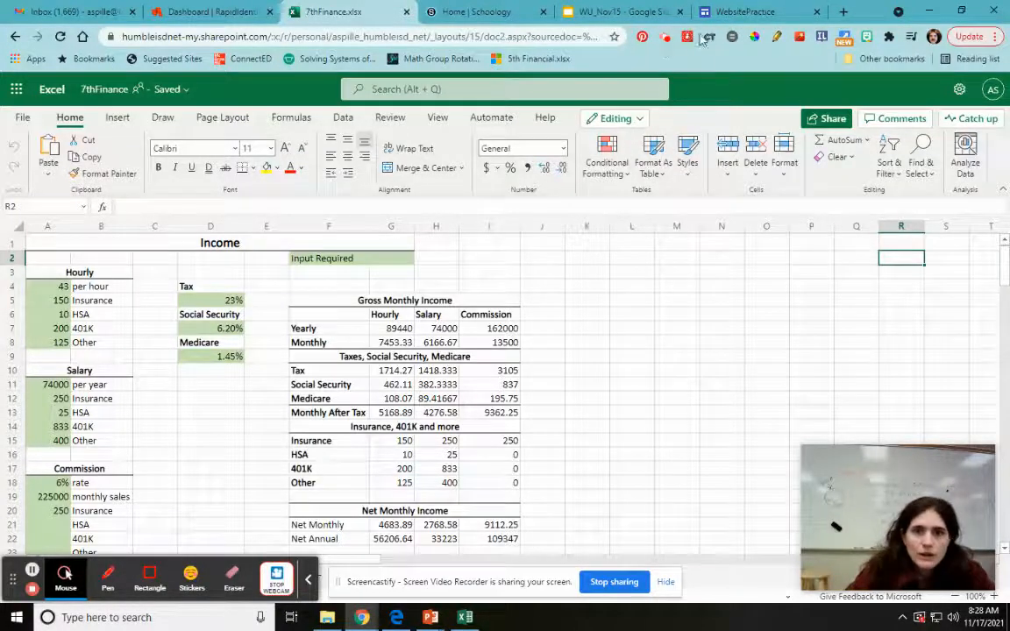
left_click(750, 11)
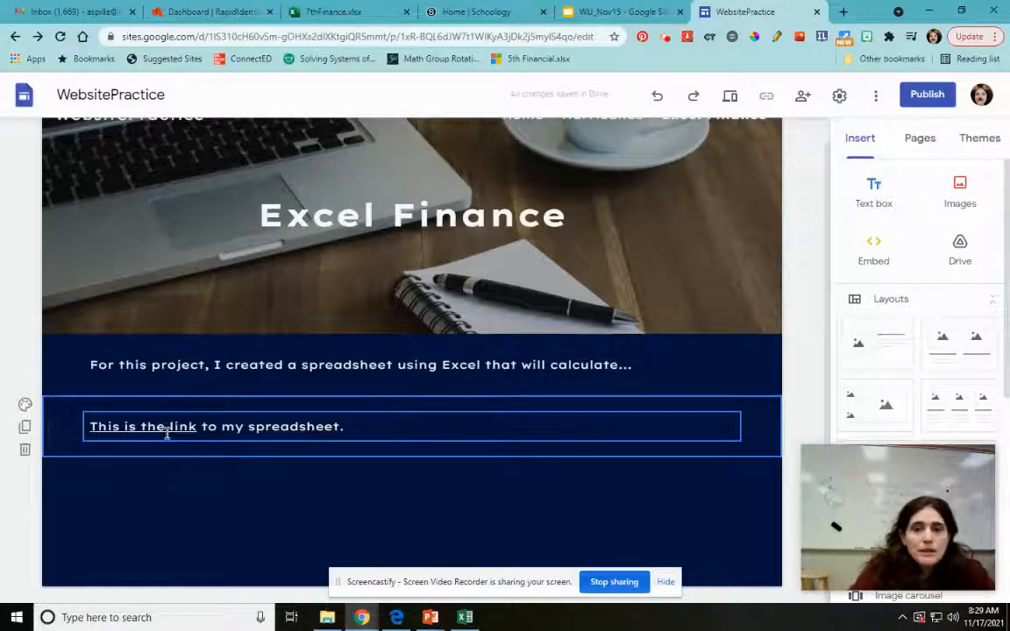
Step: Deselect the link text block and switch to the 7thFinance workbook's Income sheet
left_click(252, 506)
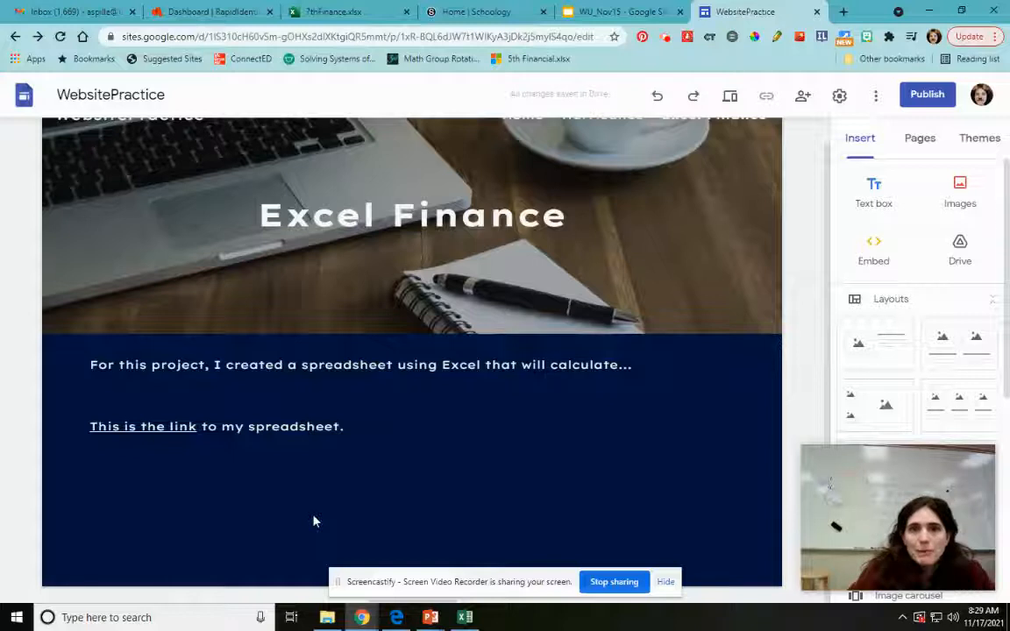
mouse_move(364, 511)
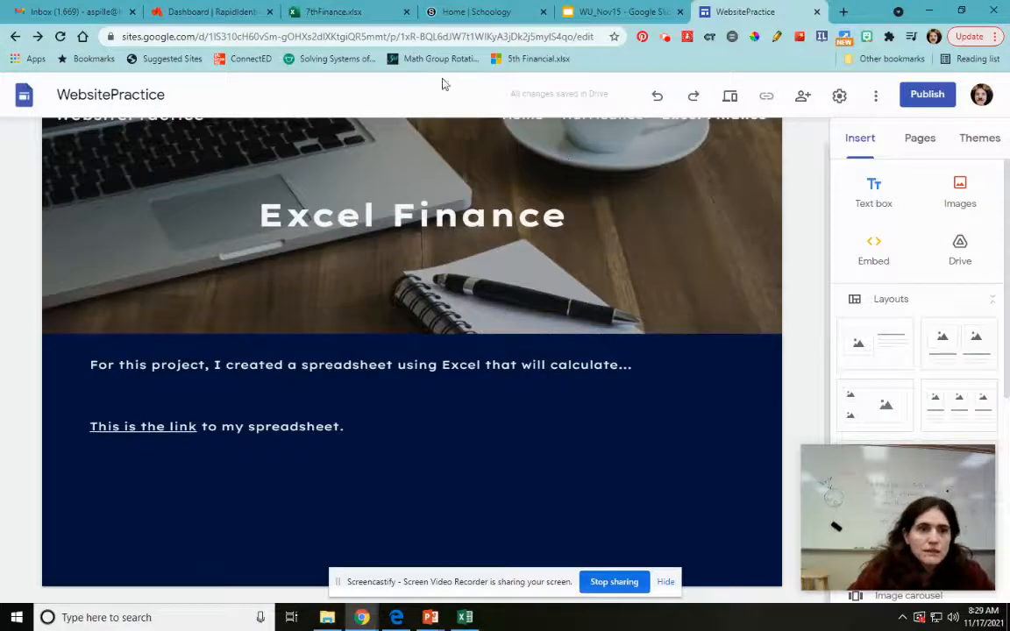
left_click(333, 12)
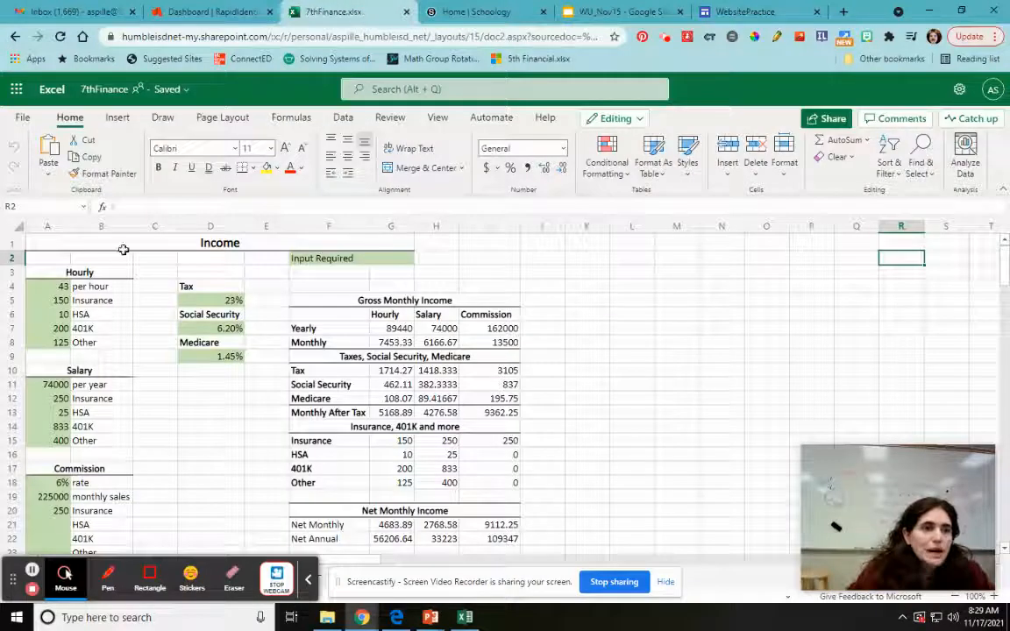
Step: Open the 7thFinance workbook's File > Share > Embed settings
left_click(22, 117)
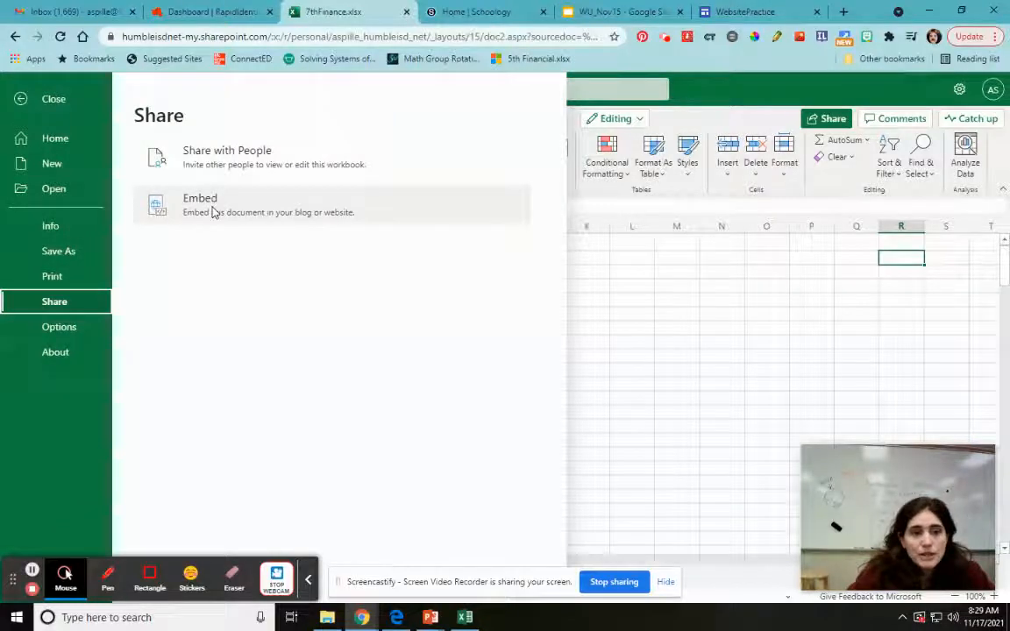
left_click(199, 204)
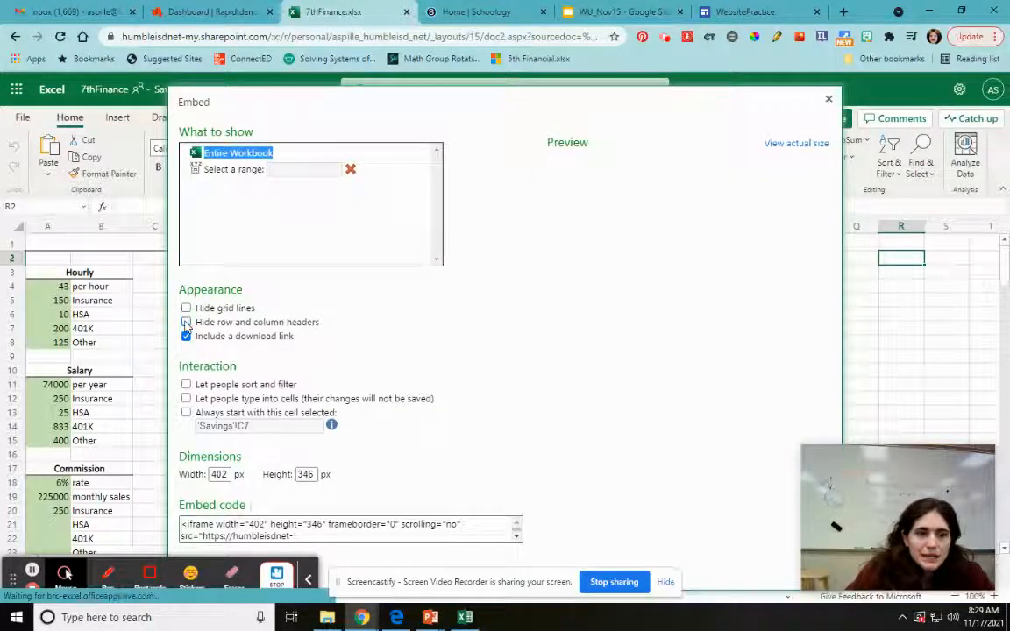
Step: Preview the Savings sheet and let visitors type into cells without saving changes
left_click(186, 322)
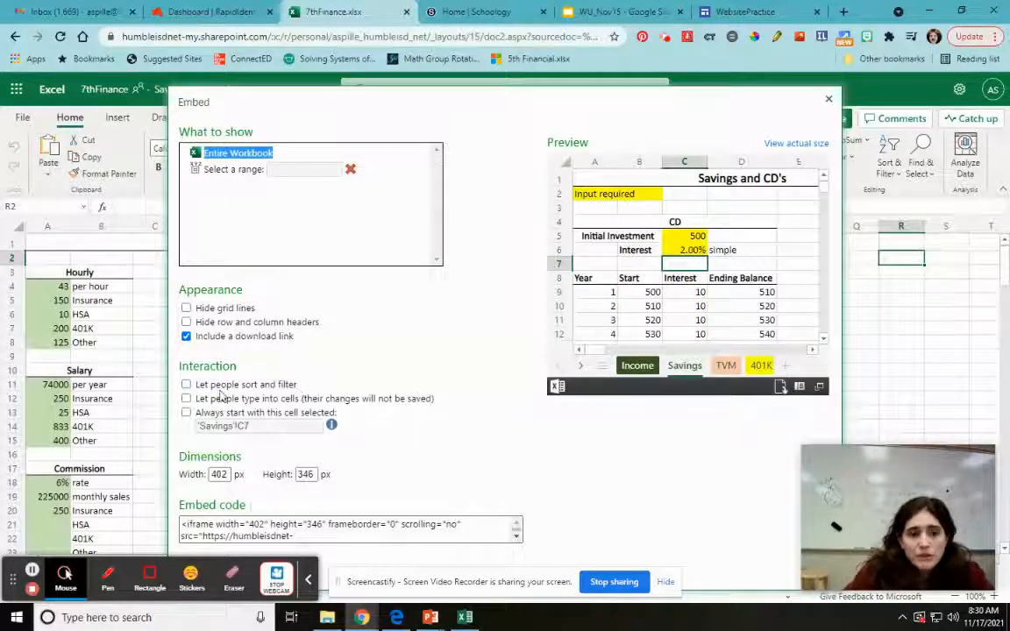
left_click(186, 398)
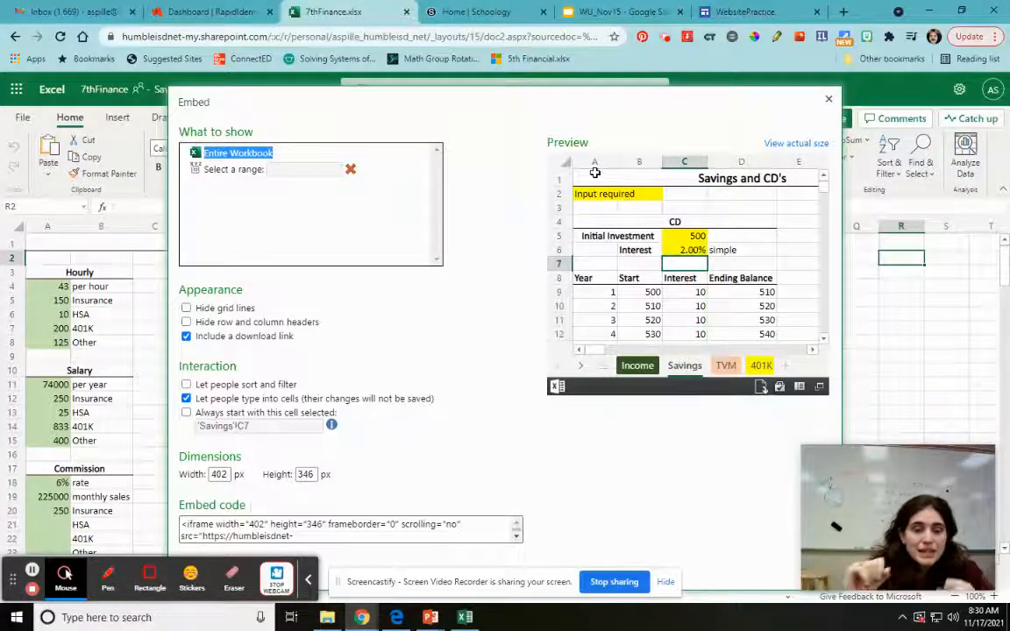
left_click(219, 474)
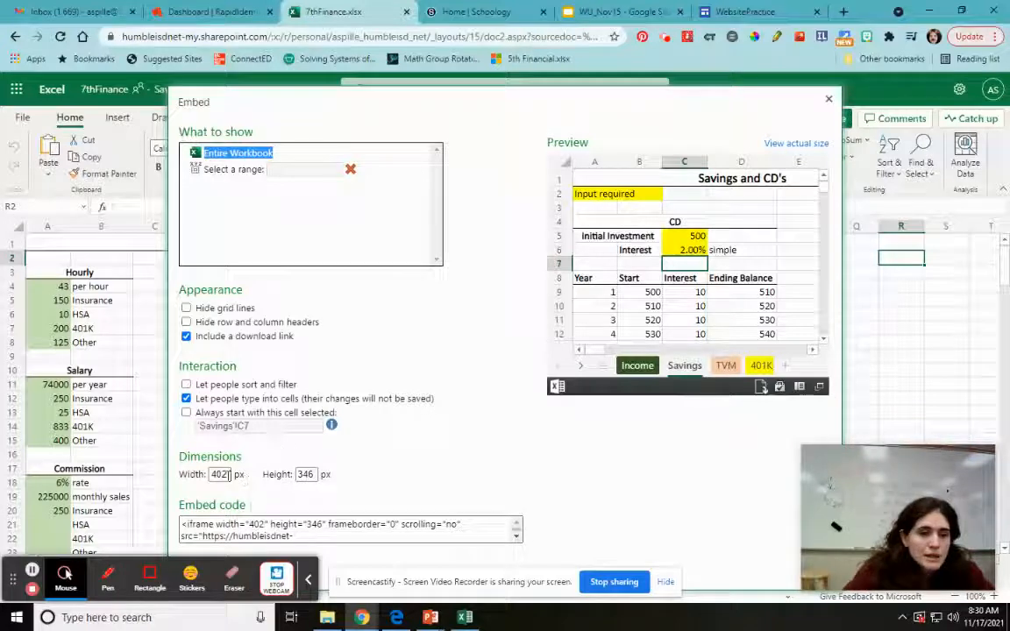
Step: Resize the embed to 700 × 450 and select the full embed code
type("700")
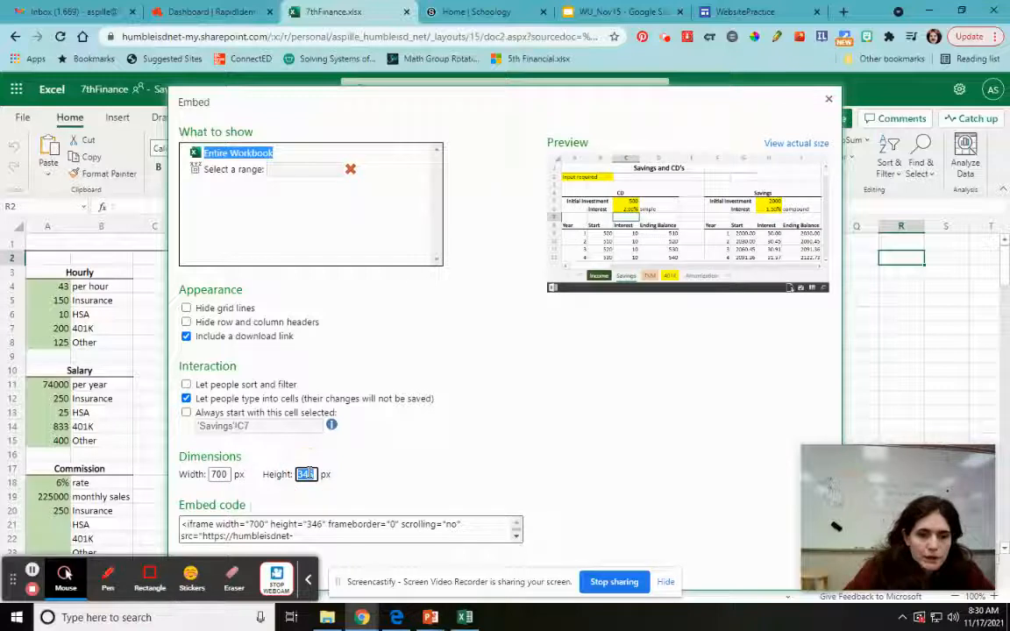
type("450")
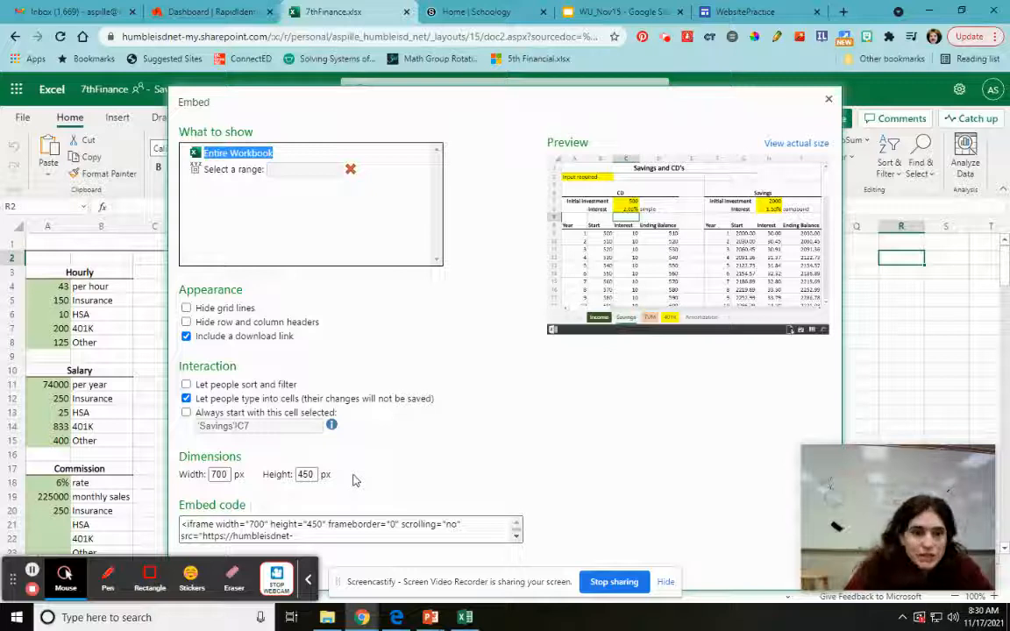
mouse_move(425, 488)
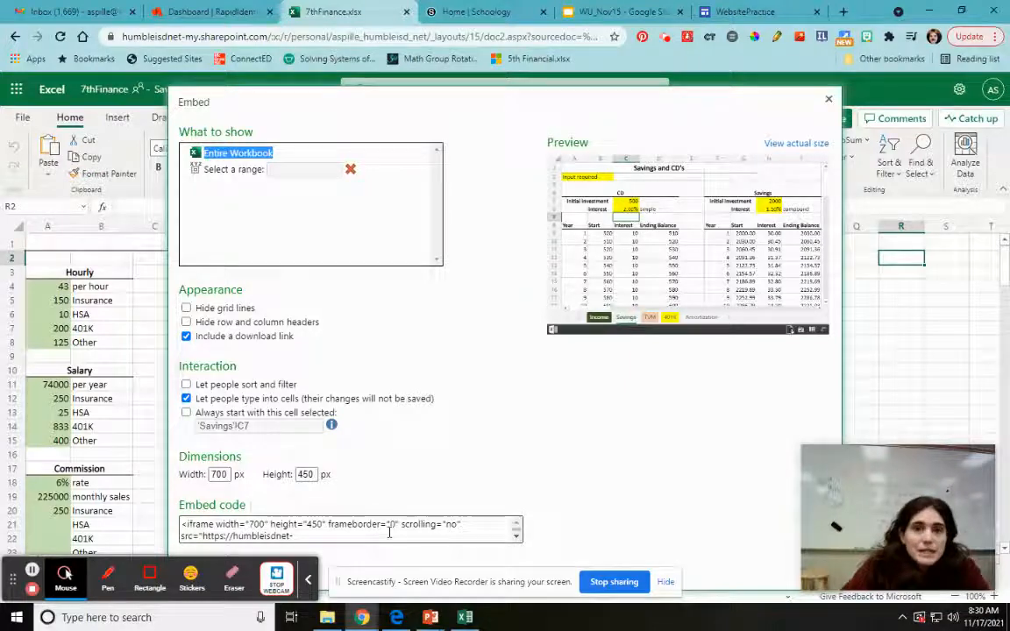
triple_click(351, 530)
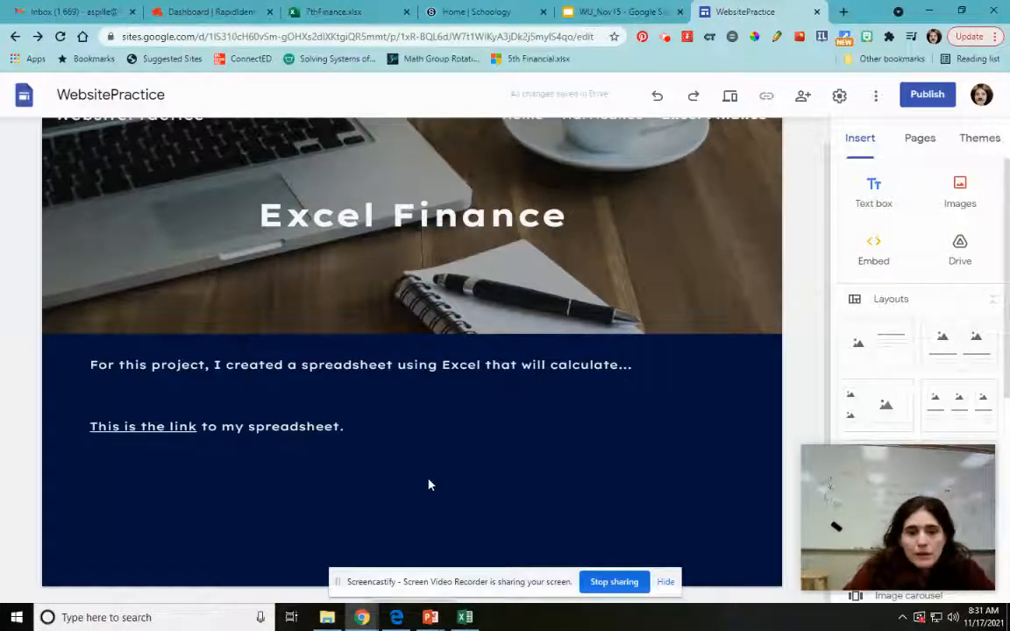
Step: Paste the 700×450 iframe code into Embed from the web and preview the Savings and CD's sheet
left_click(429, 485)
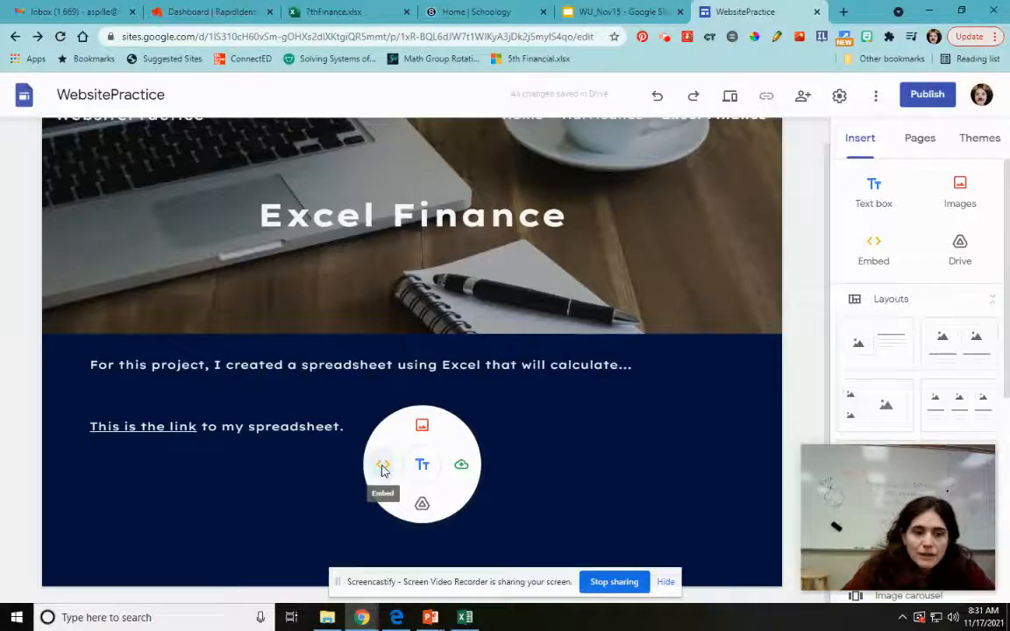
left_click(382, 465)
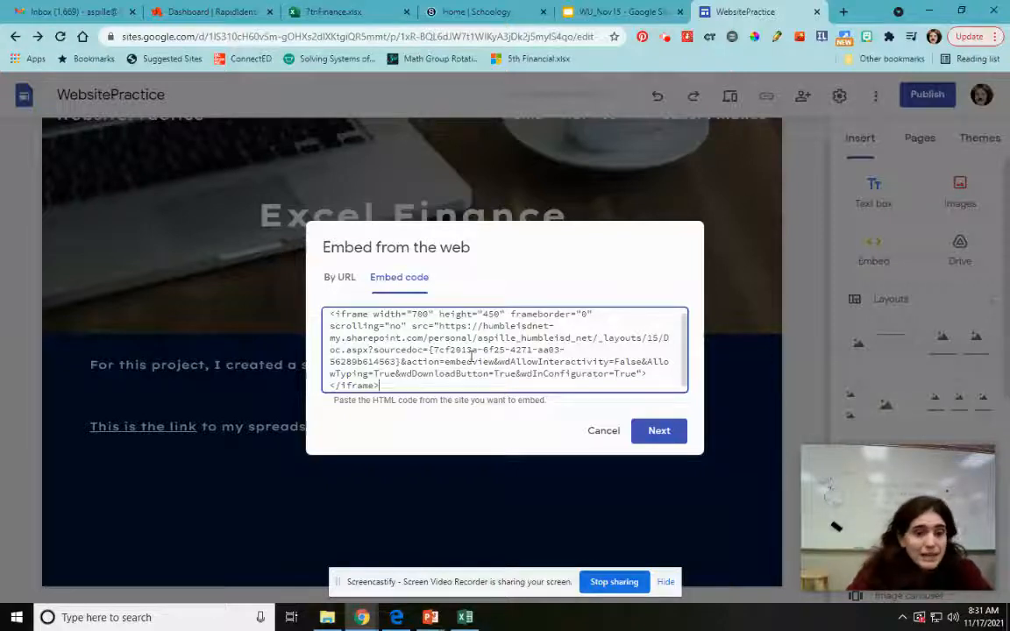
left_click(659, 430)
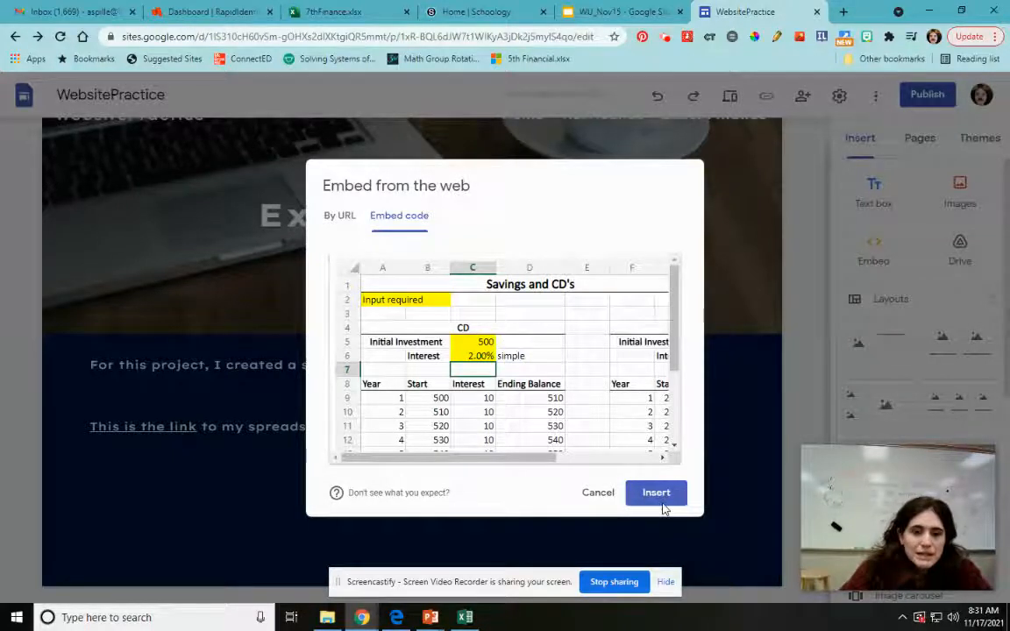
Step: Insert the Savings and CD's spreadsheet below the link and widen it to show both tables
left_click(655, 492)
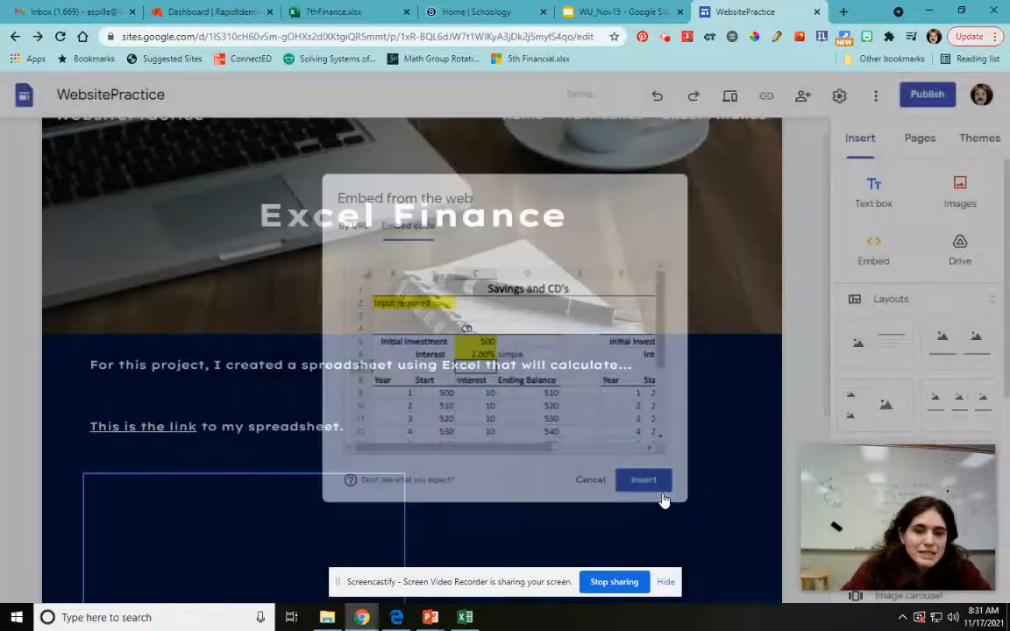
left_click(643, 479)
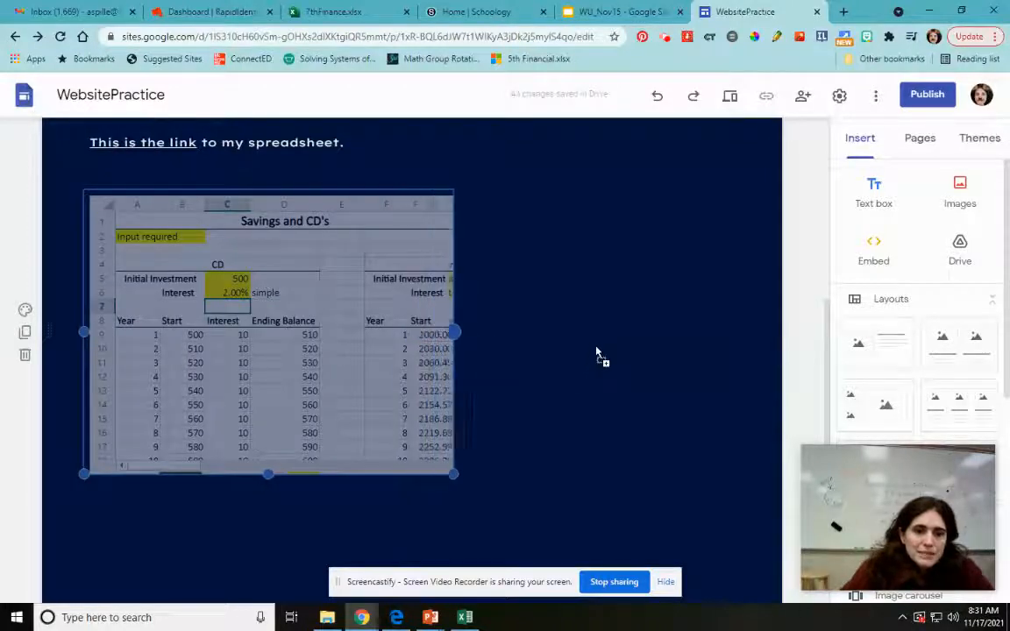
left_click_drag(454, 333, 587, 332)
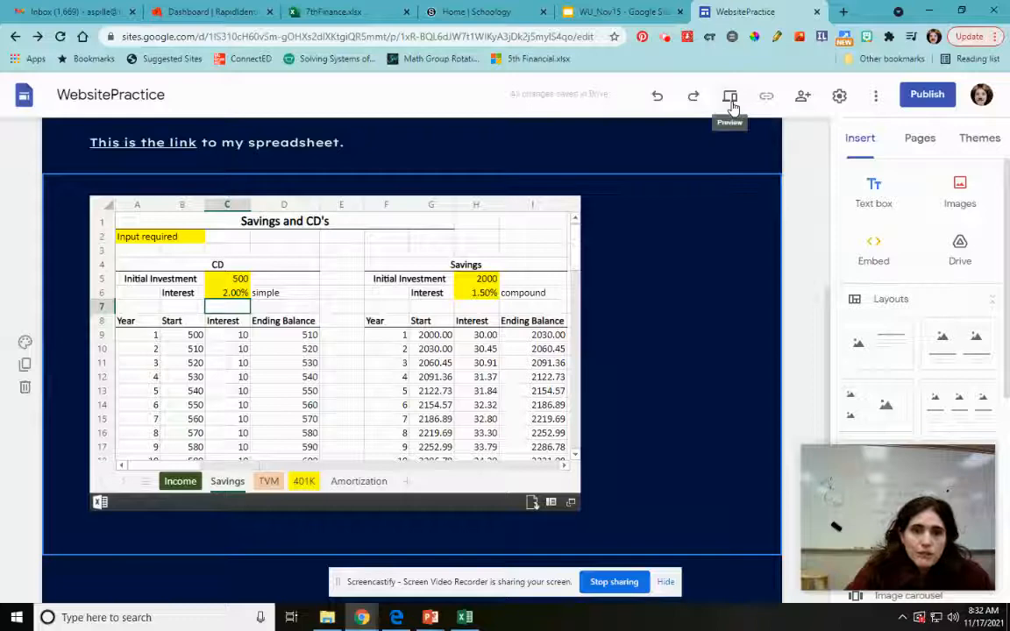
Step: Preview the Excel Finance page and scroll down to the embedded workbook's Income sheet
left_click(730, 97)
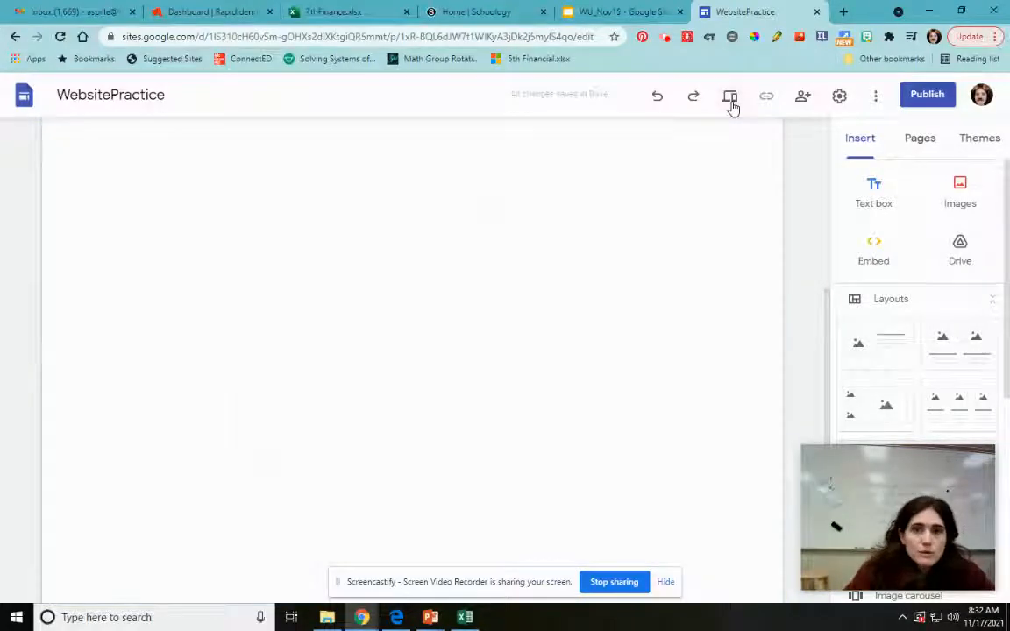
left_click(730, 96)
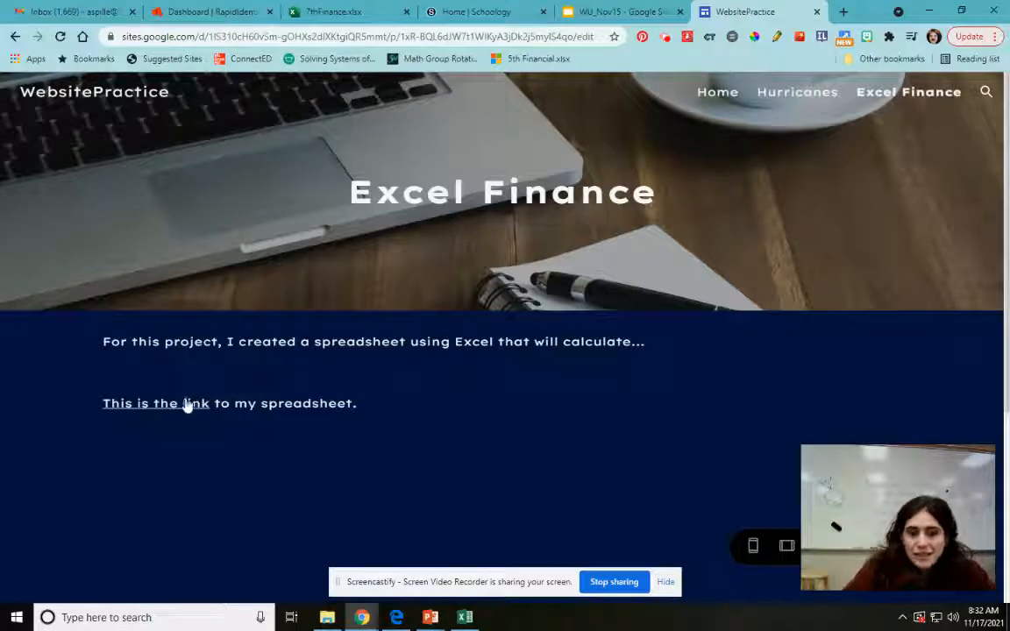
left_click(155, 403)
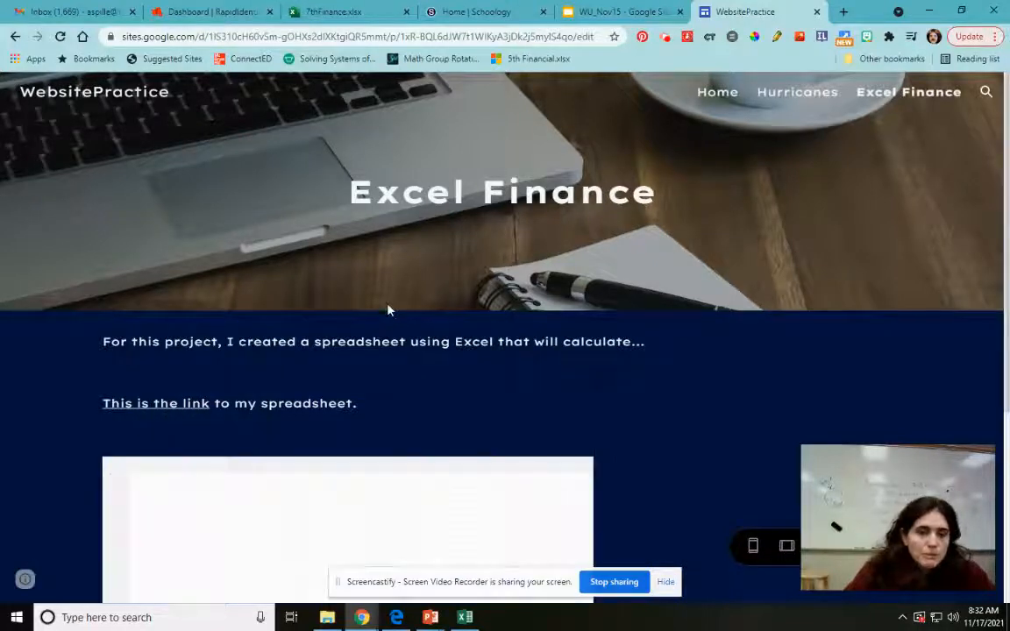
scroll("down", 3)
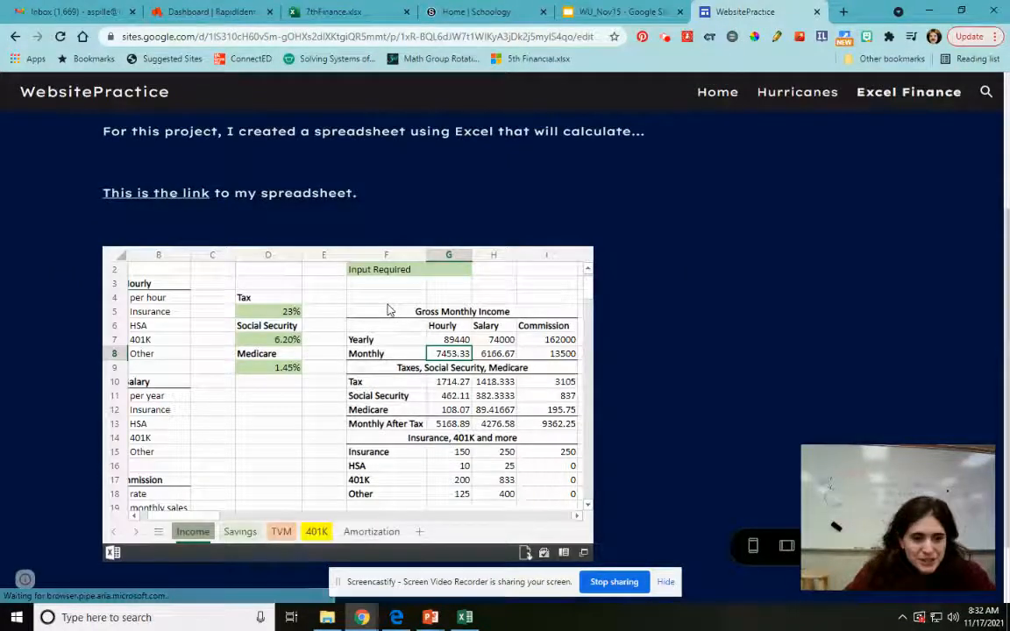
Step: On the embedded TVM sheet, enter 15000 as PV in B4 and 1.30% rate in B5
left_click(281, 531)
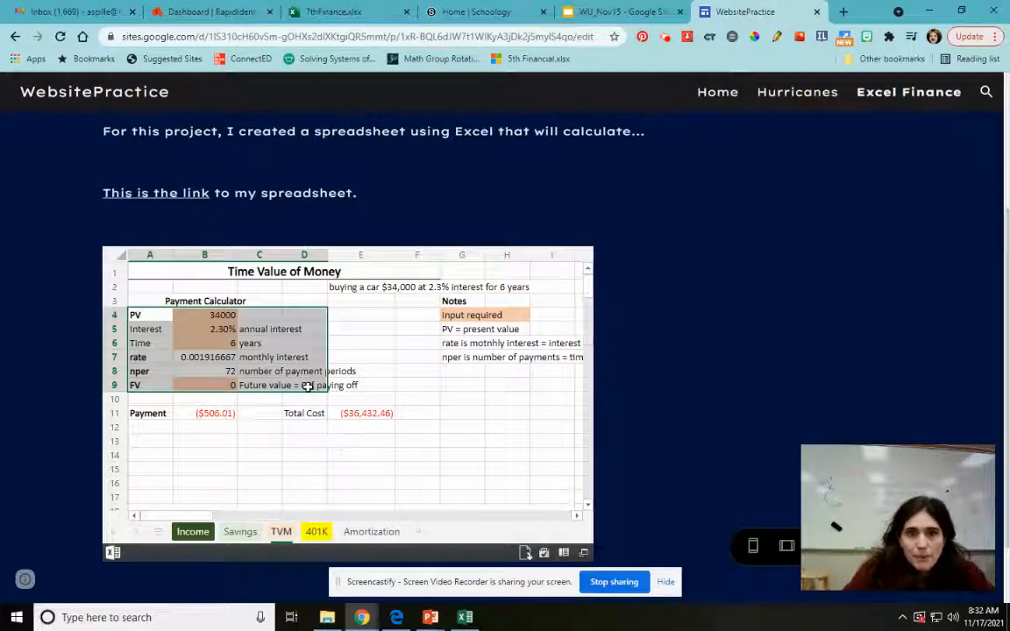
left_click(204, 314)
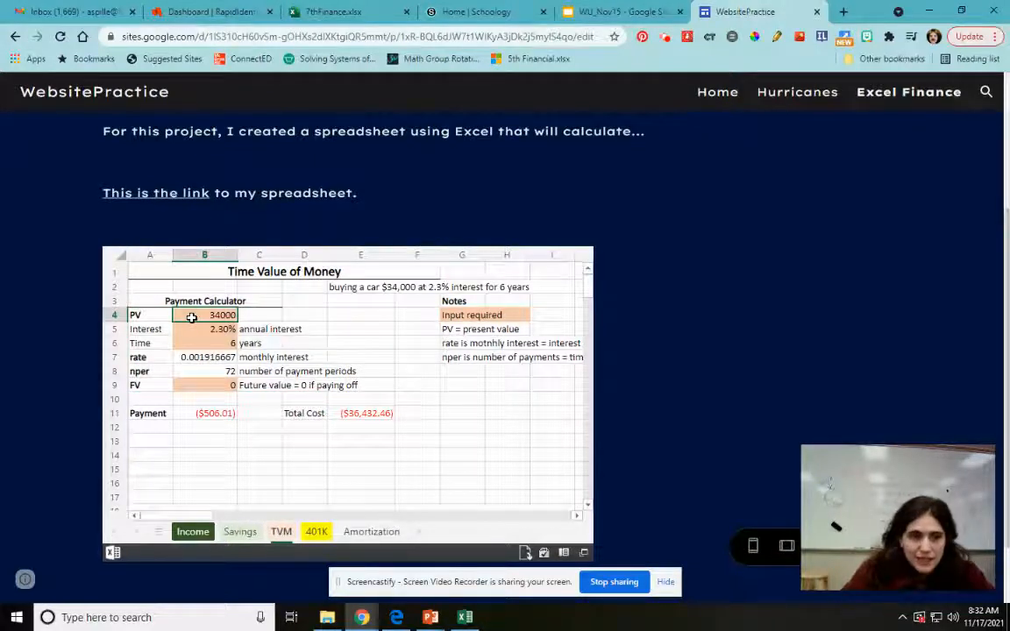
type("15000")
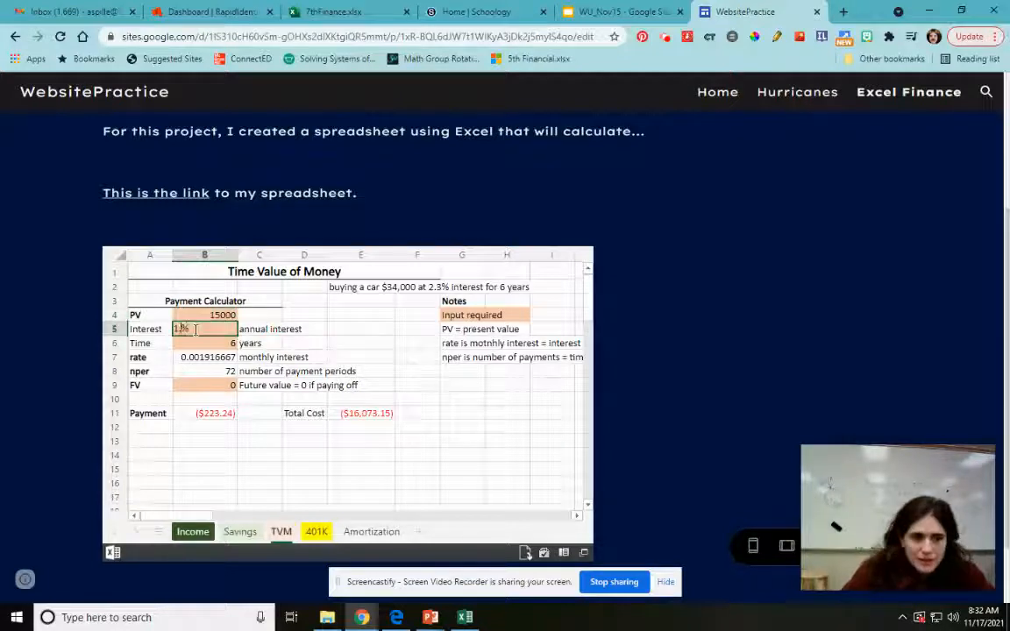
type("1.30%")
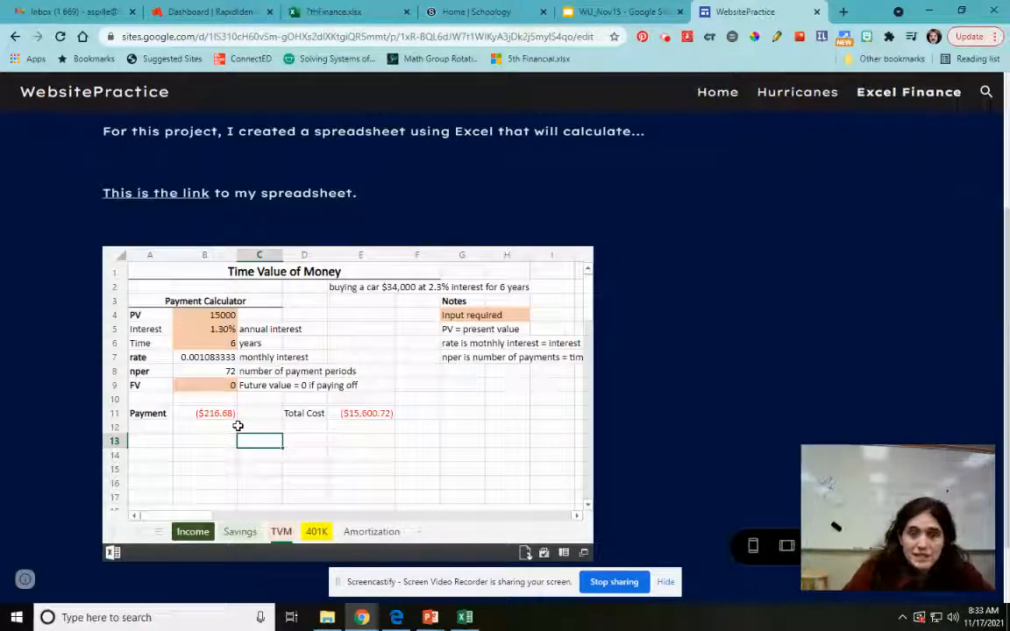
Step: Check the Savings and Income sheets, then return to TVM showing the $216.68 payment
left_click(239, 531)
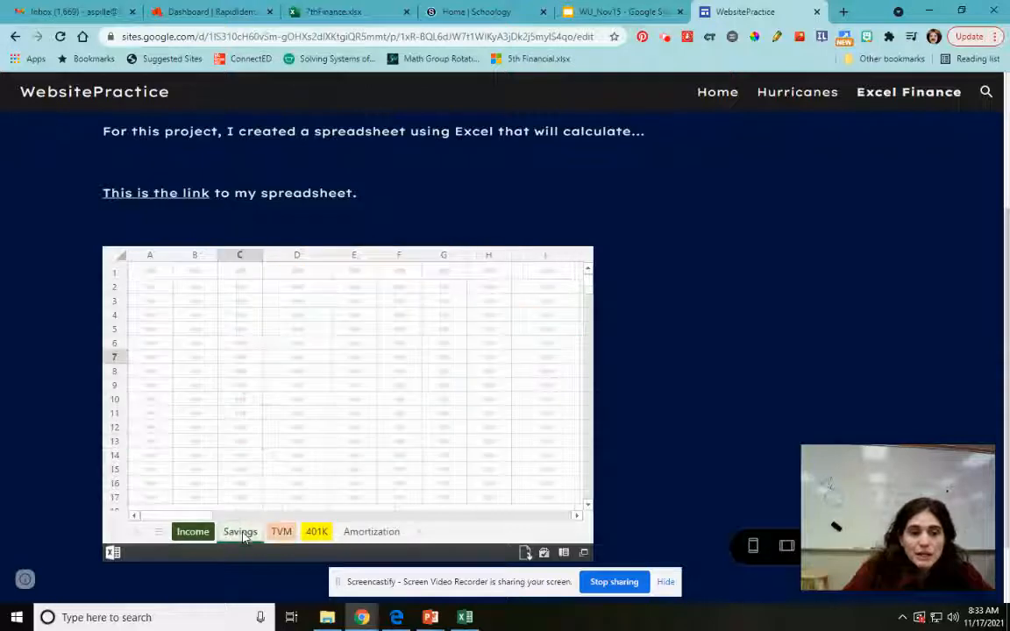
left_click(240, 531)
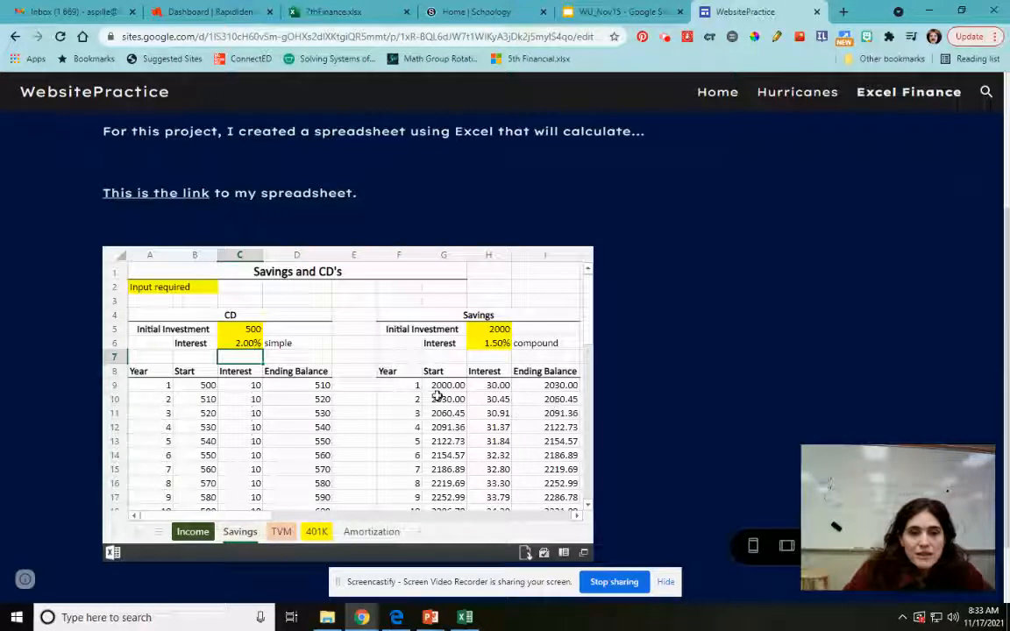
left_click(192, 531)
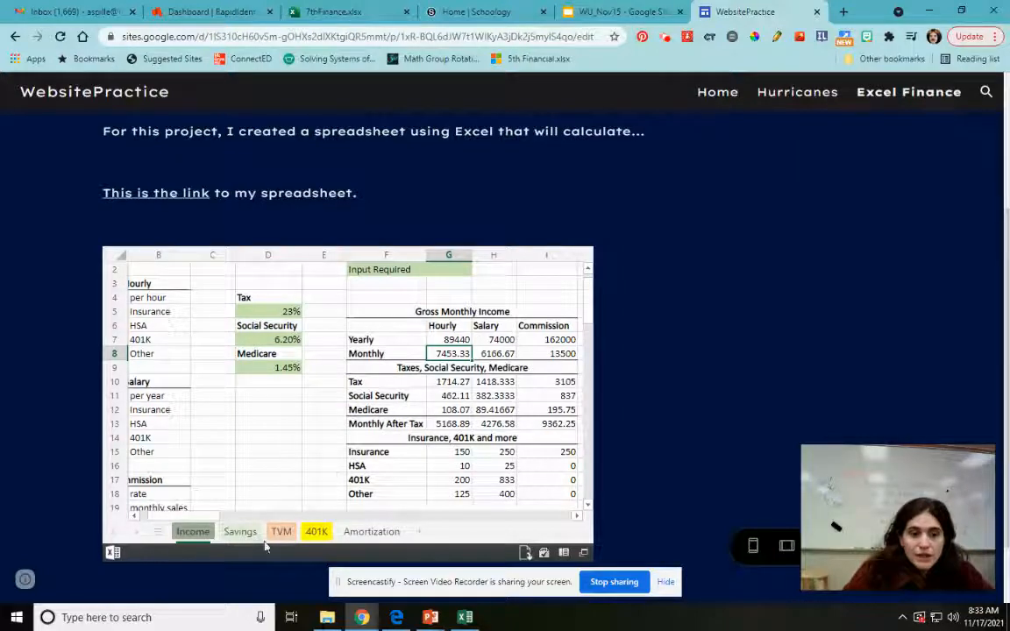
left_click(281, 531)
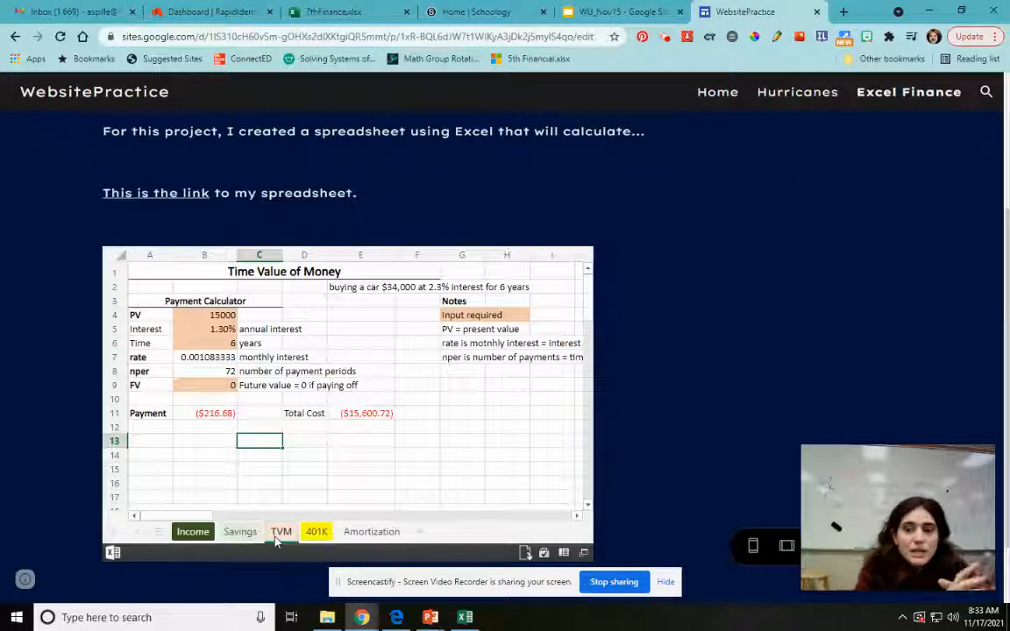